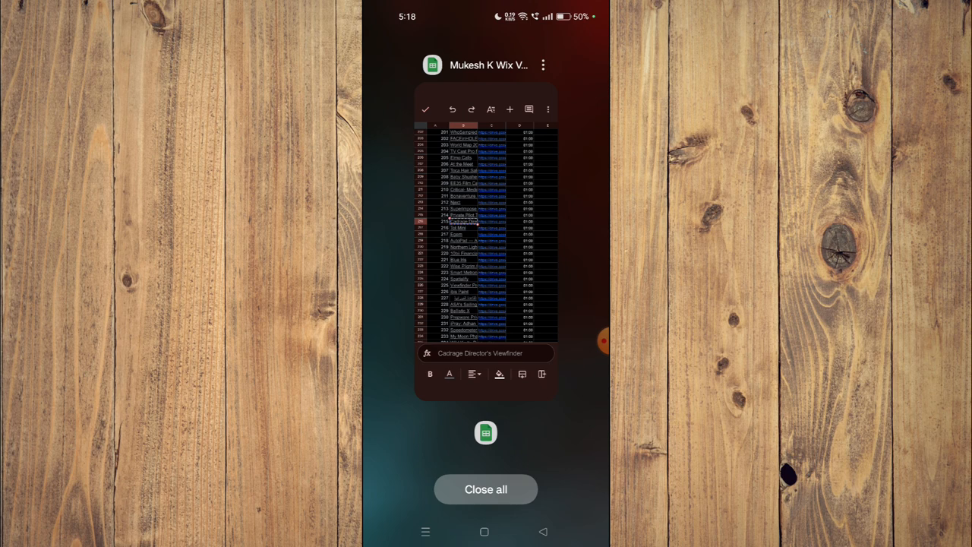
Close all recent apps and launch Play Store showing Cadrage Director's Viewfinder results.
click(485, 489)
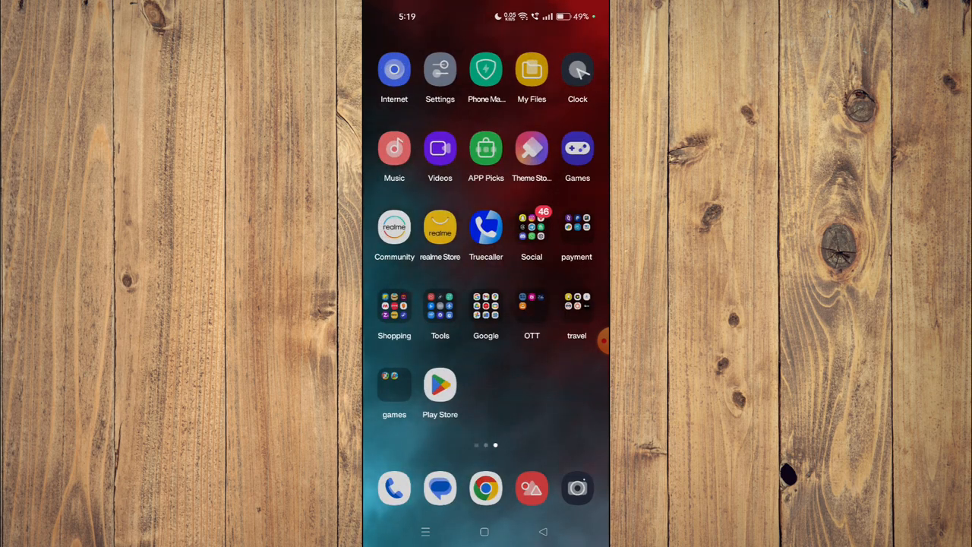
click(440, 384)
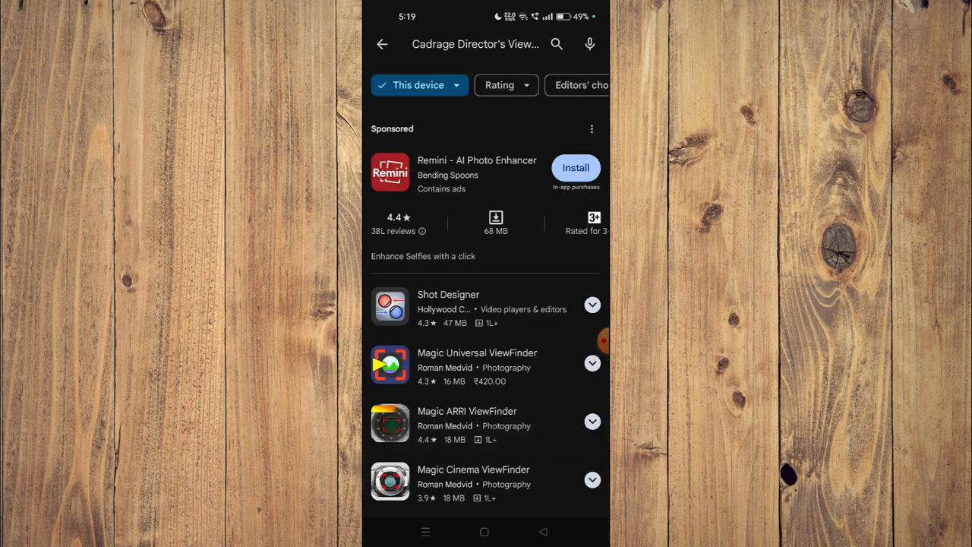
Open Shot Designer's app page, browse it, and tap Install.
click(448, 304)
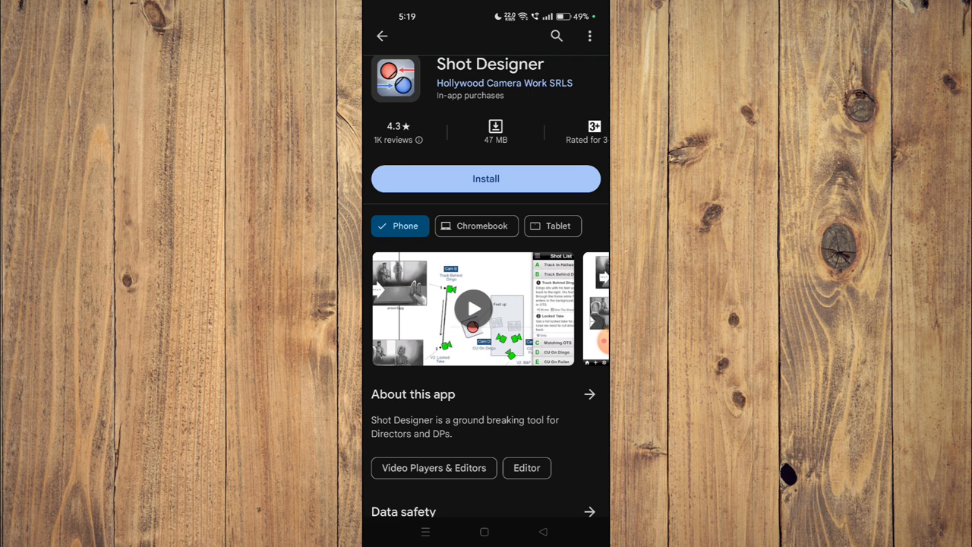
scroll(down, 3)
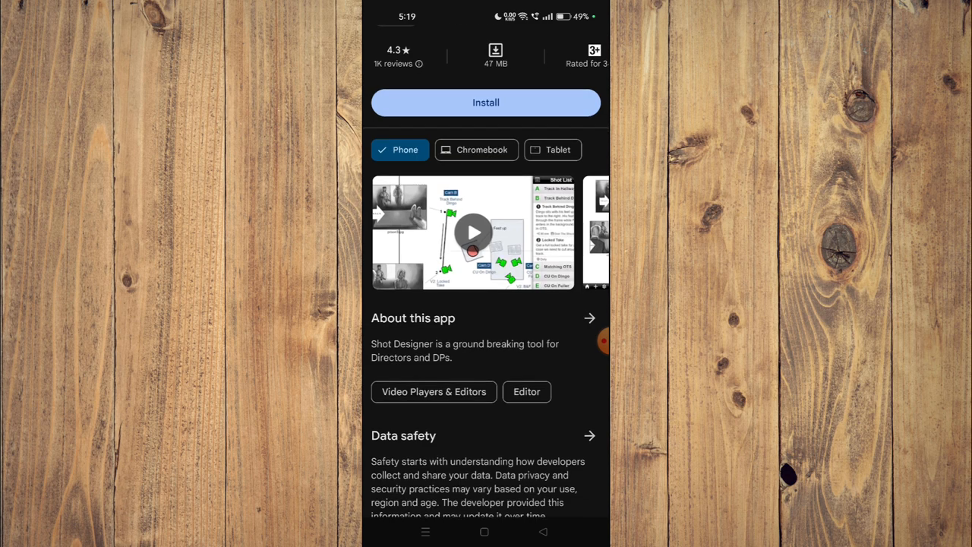
scroll(down, 3)
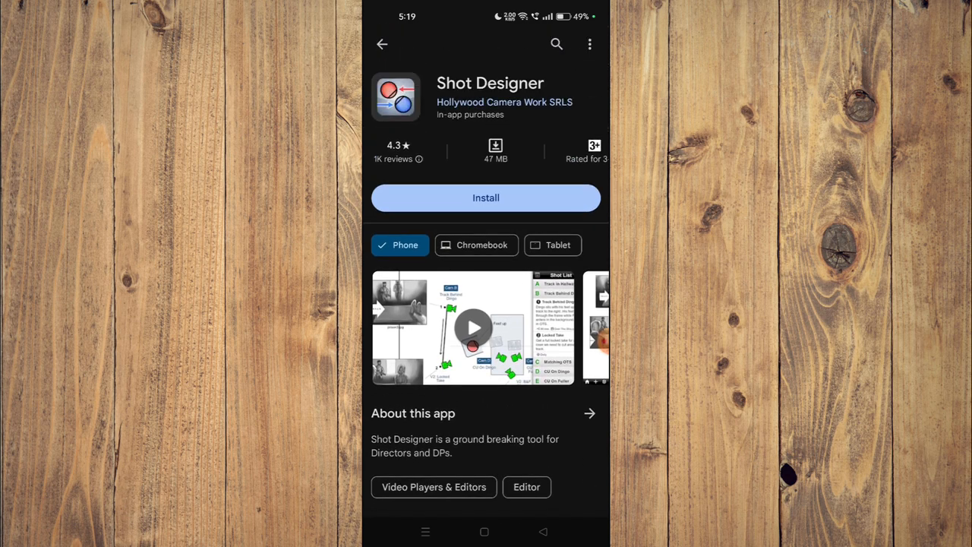
click(485, 198)
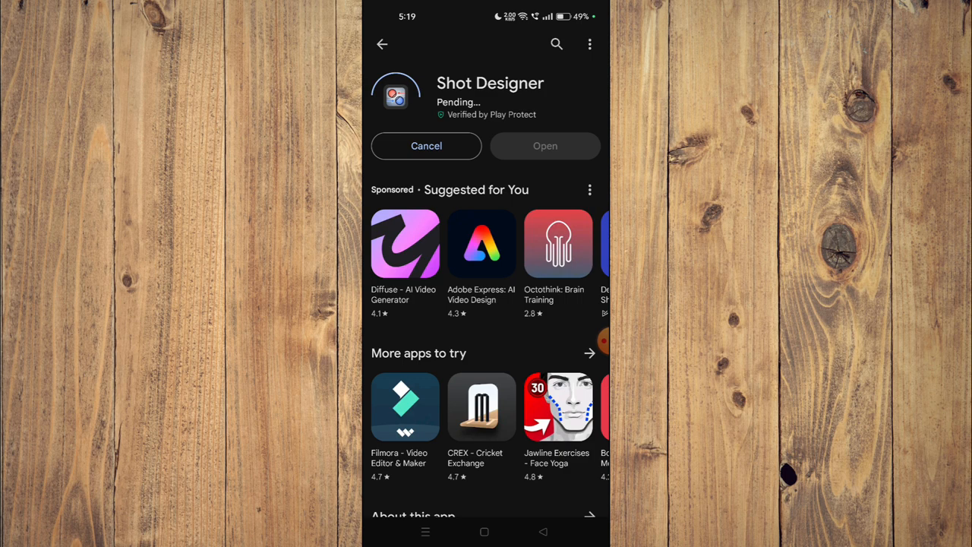